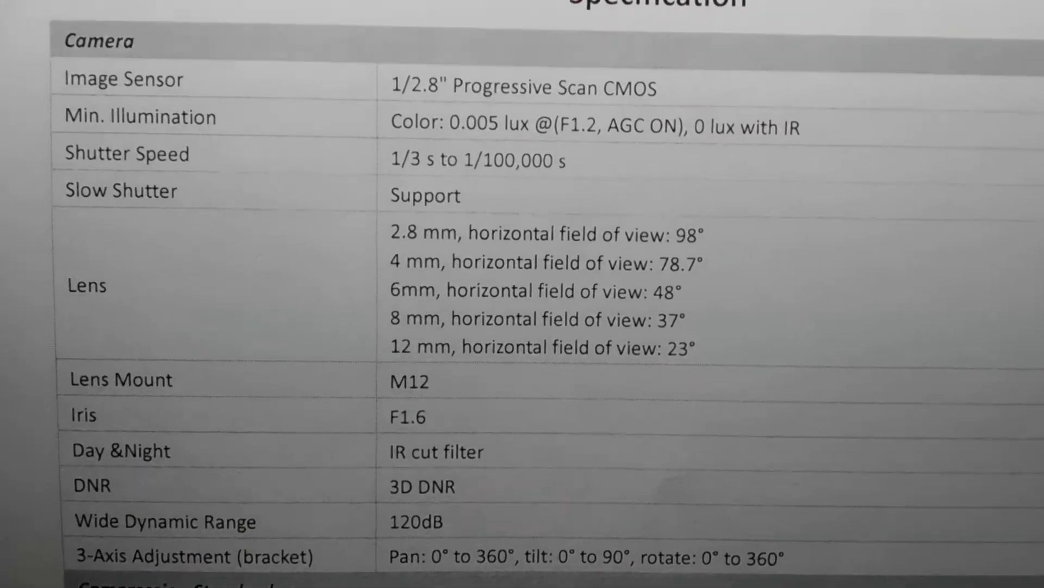
scroll("down", 3)
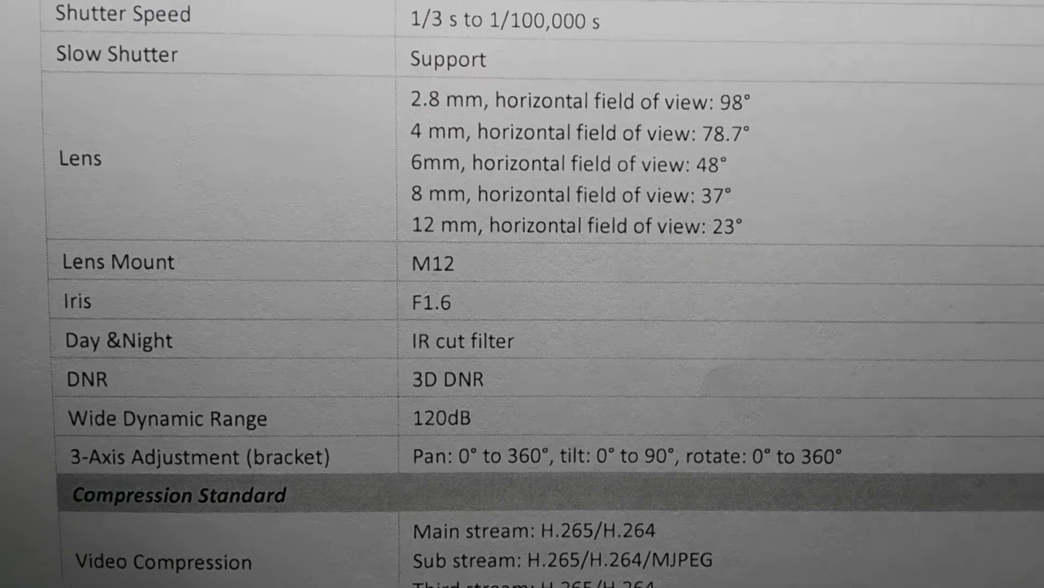